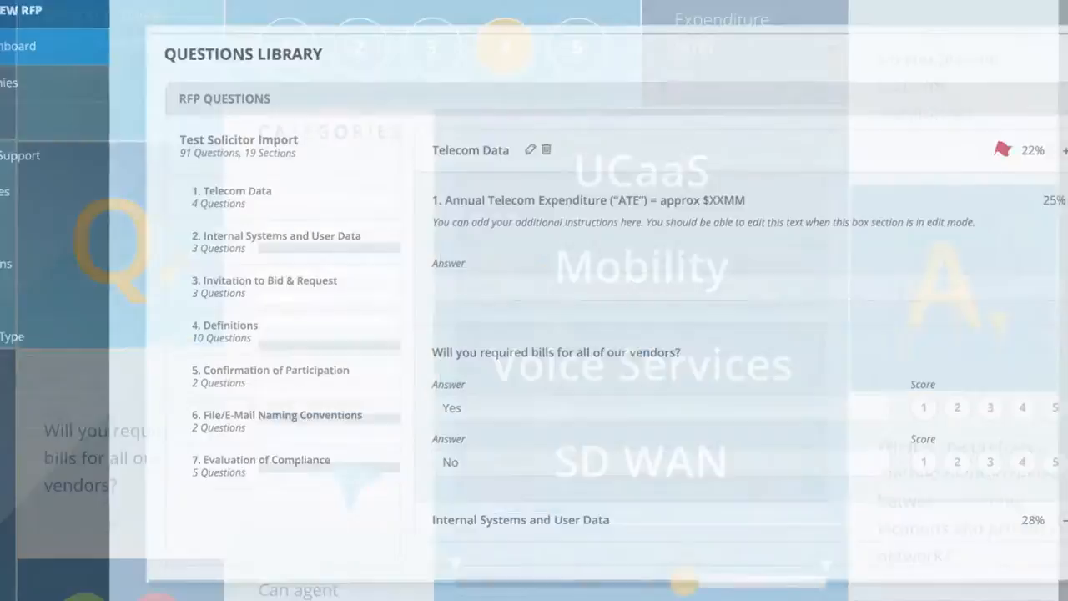
- In the Telecom Data vendor-bills question, give Yes a score of 4 and No a score of 3
left_click(941, 410)
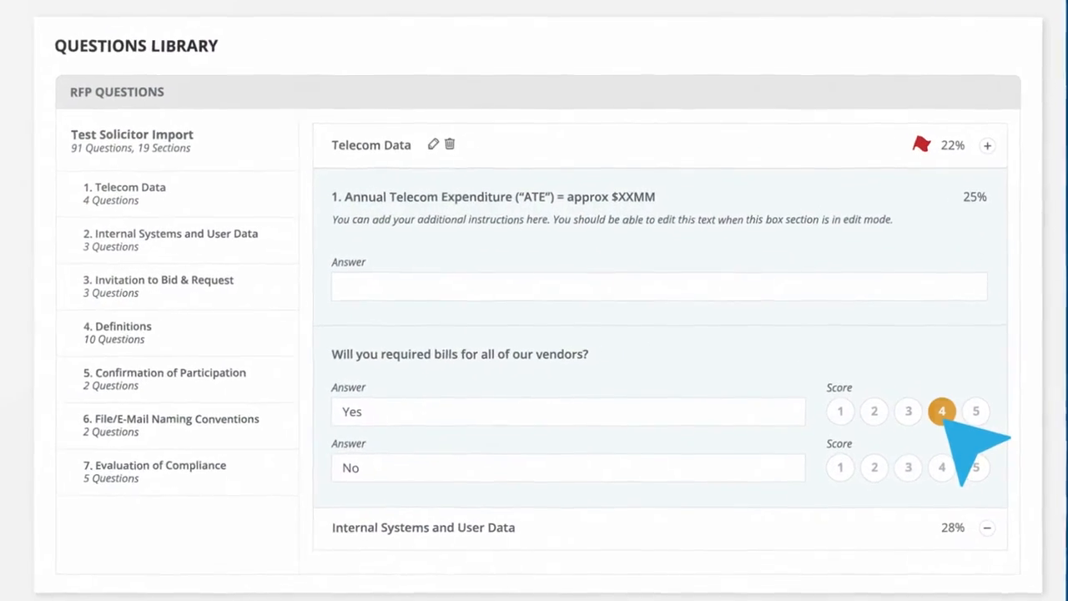
left_click(916, 473)
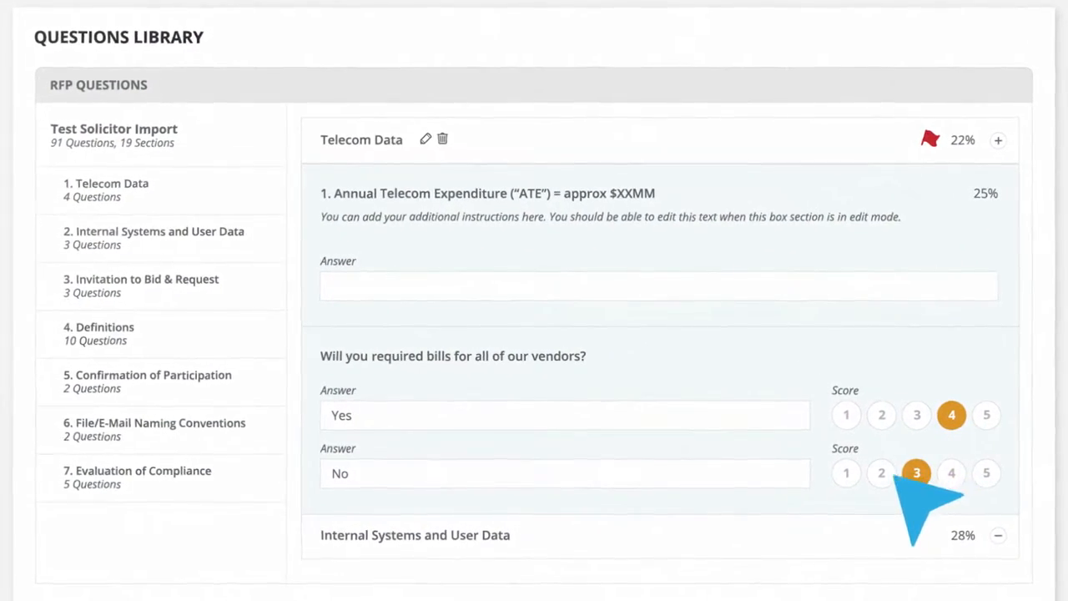